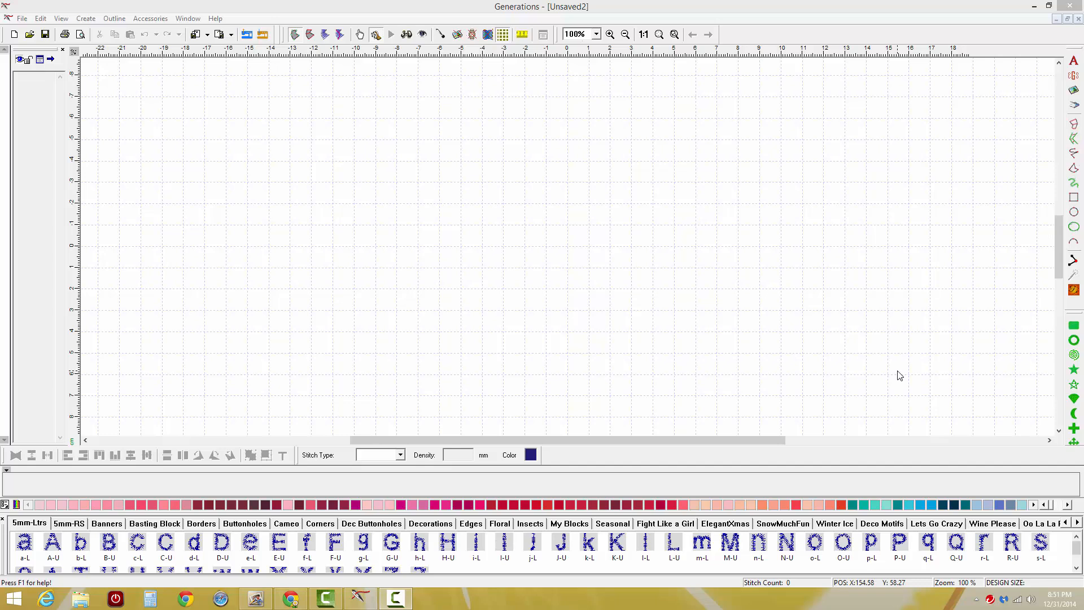
mouse_move(433, 210)
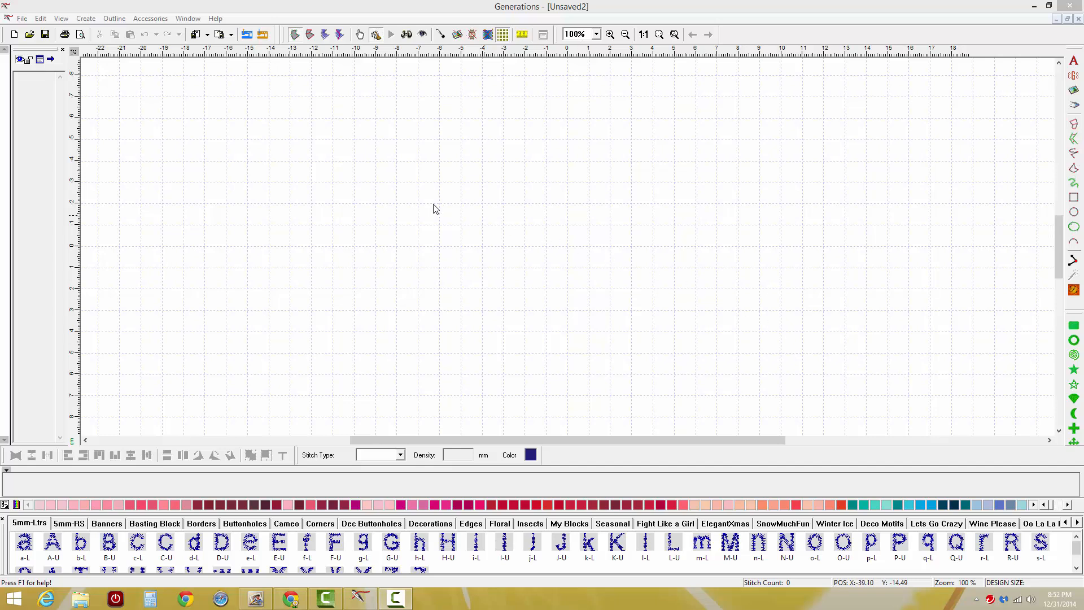
mouse_move(261, 194)
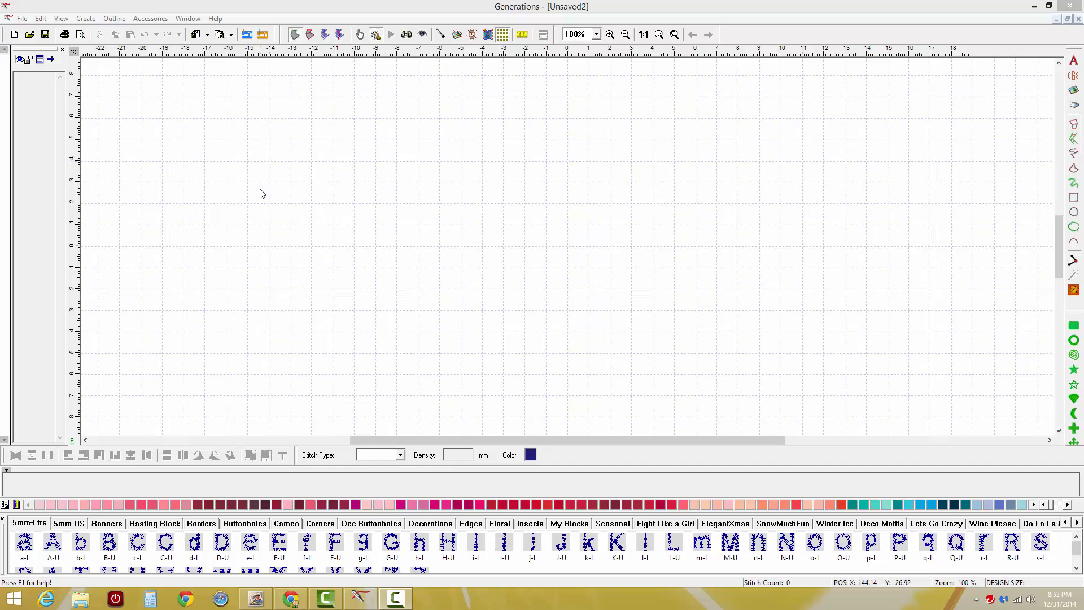
mouse_move(225, 50)
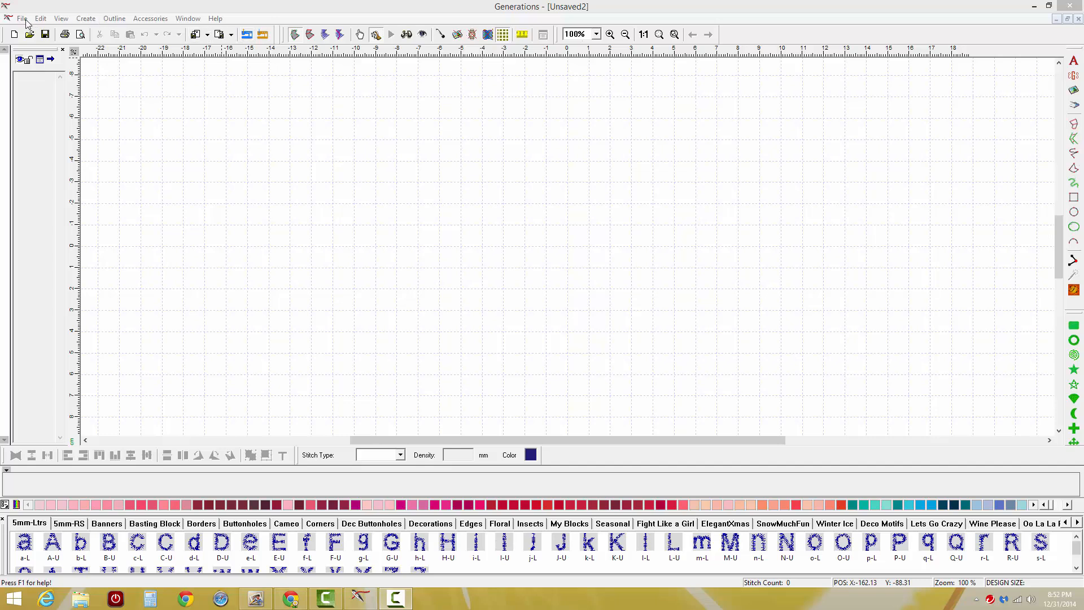
Import the monogram .VIP design file from the design folder via File > Import > Import III.
left_click(22, 18)
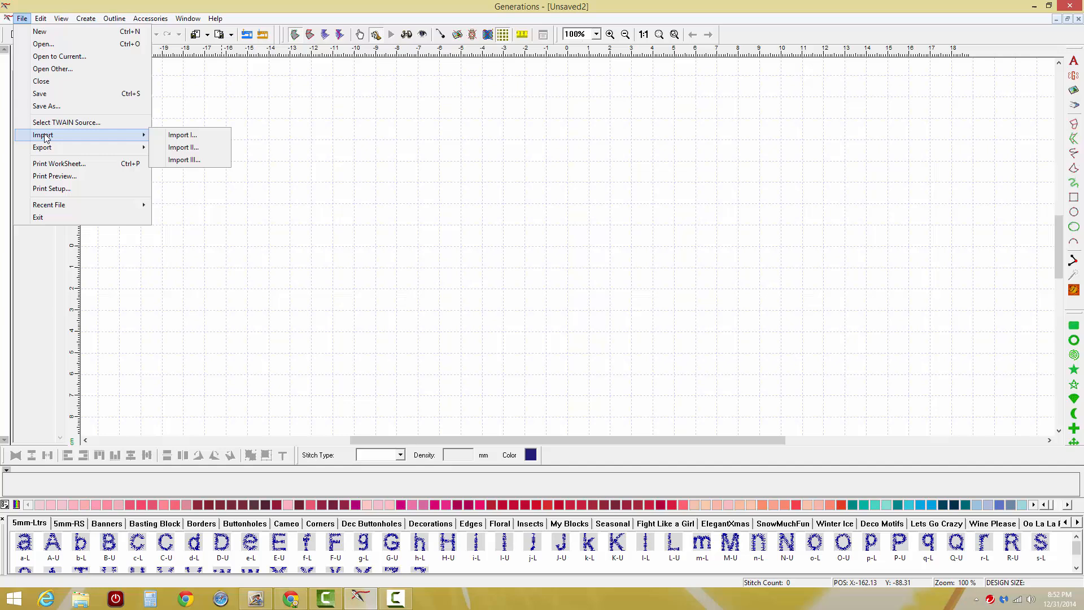
mouse_move(184, 160)
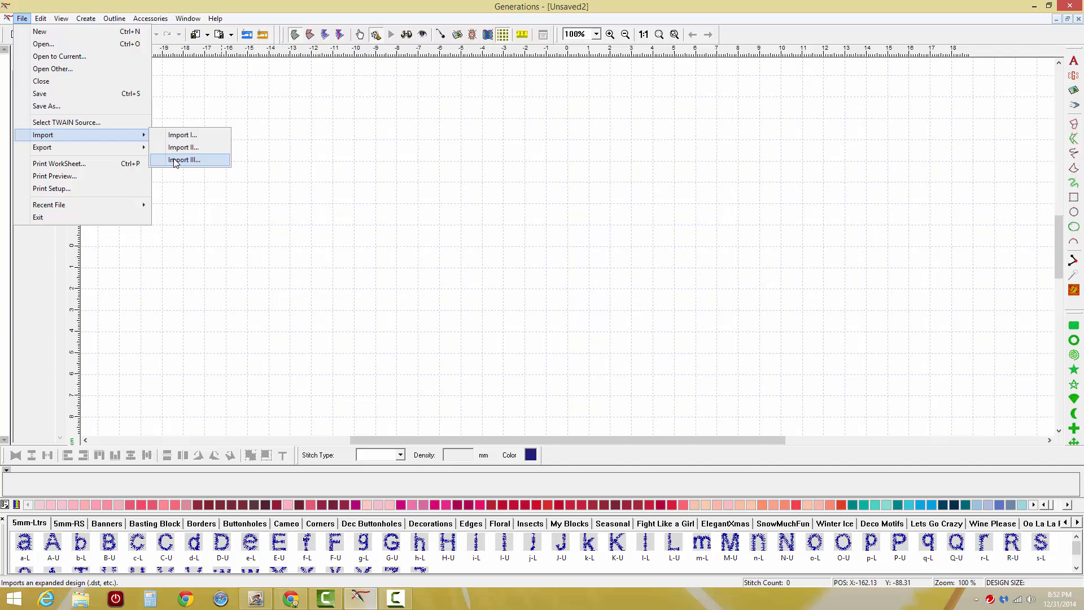
left_click(184, 159)
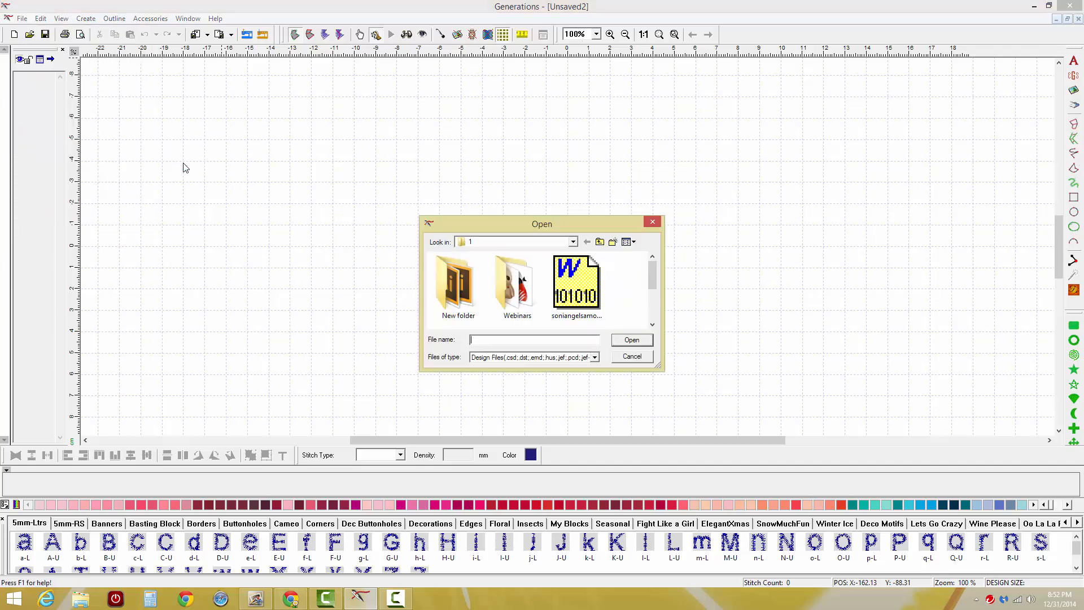
mouse_move(444, 244)
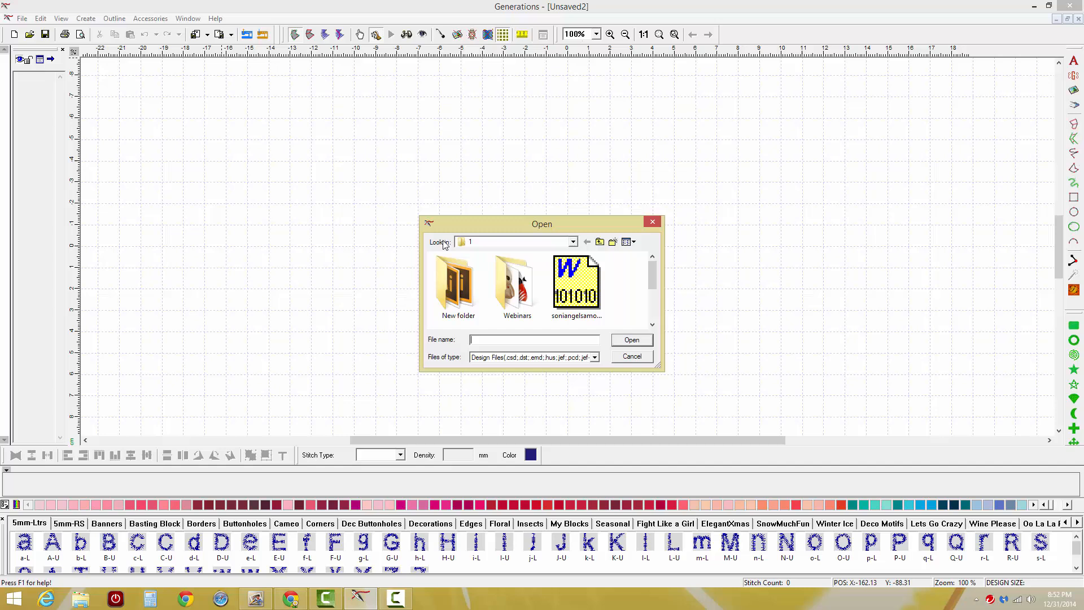
left_click(572, 241)
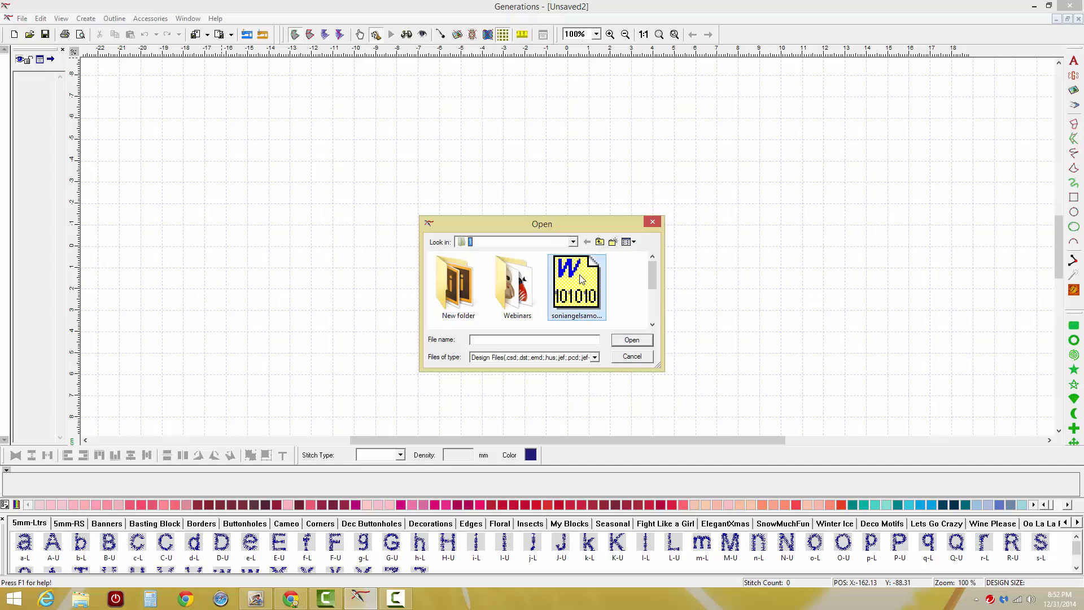
left_click(577, 284)
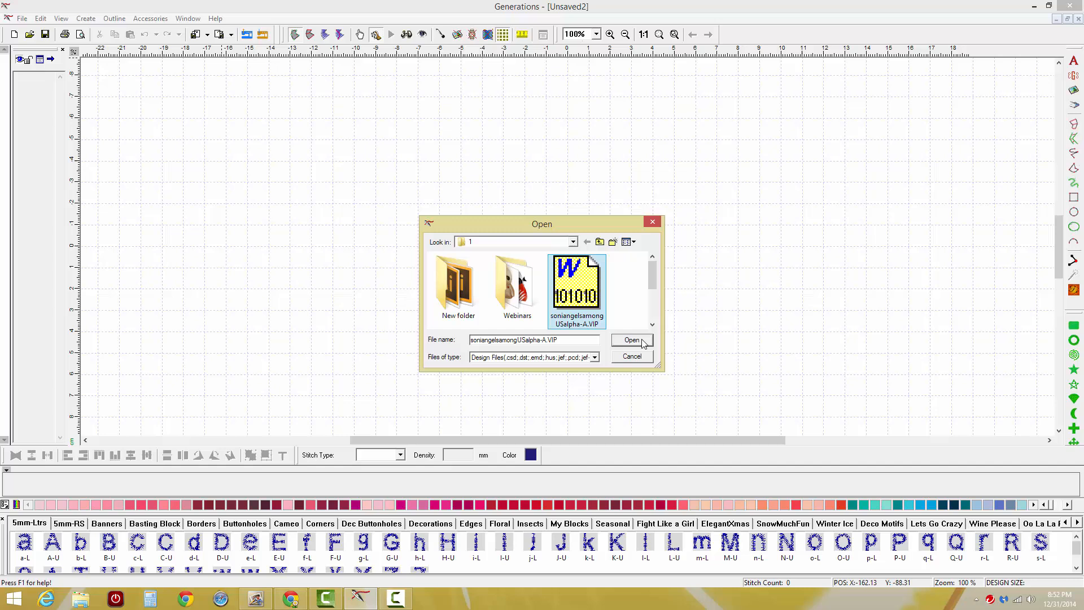
left_click(630, 340)
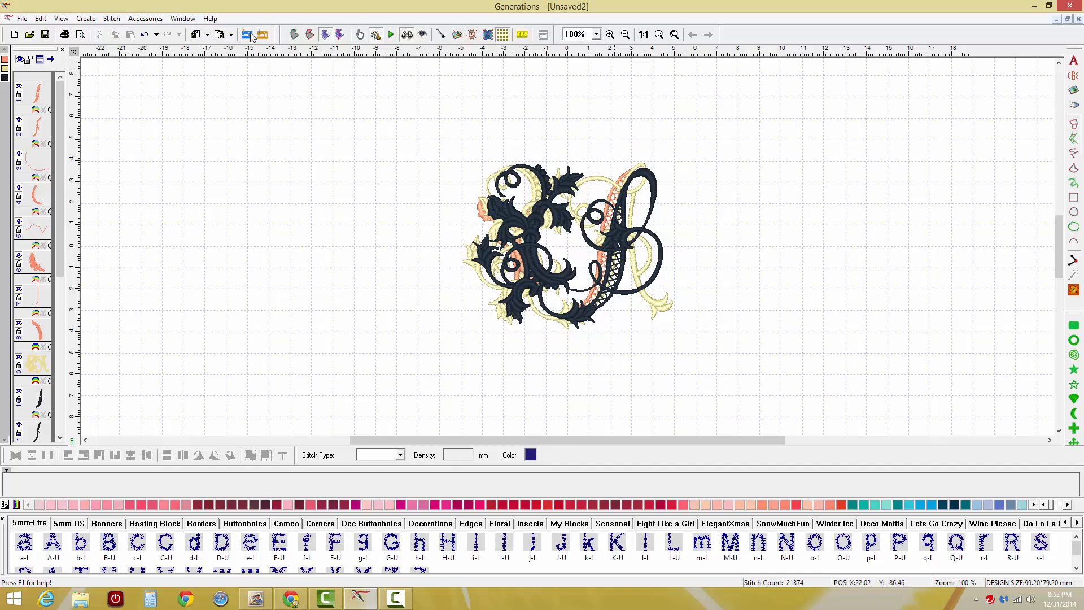
mouse_move(261, 35)
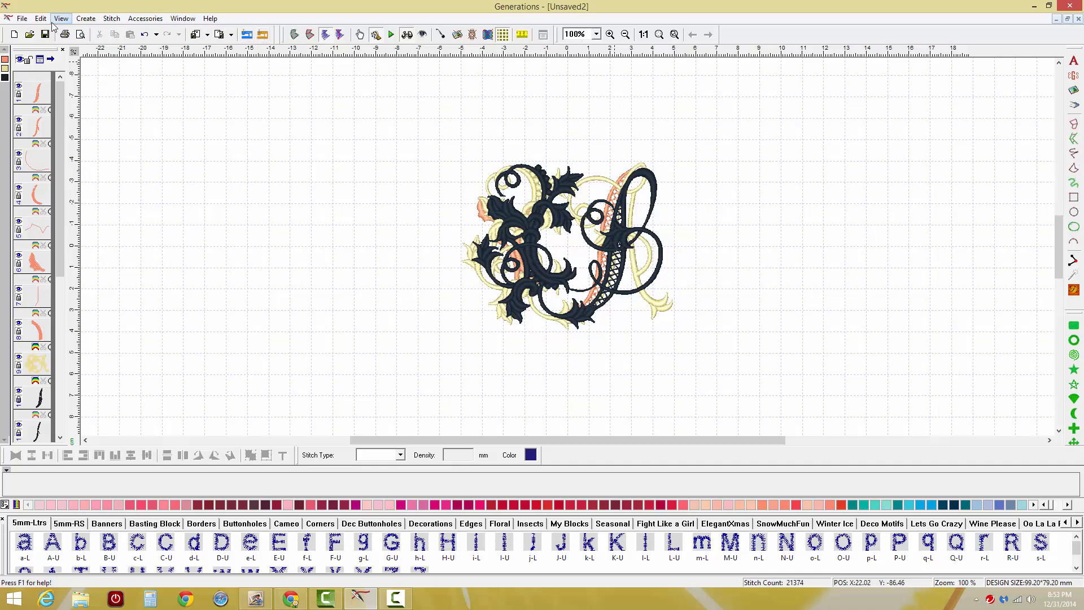
Export the design as a Viking Husqvarna (*.hus) file named MonogramA1 via Export III.
left_click(21, 18)
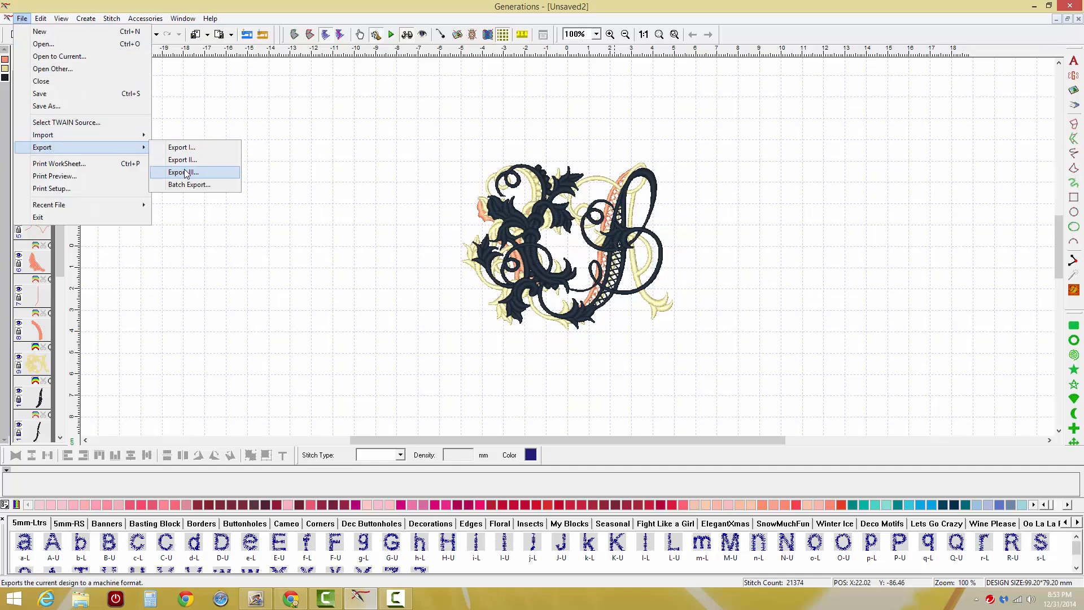
left_click(182, 171)
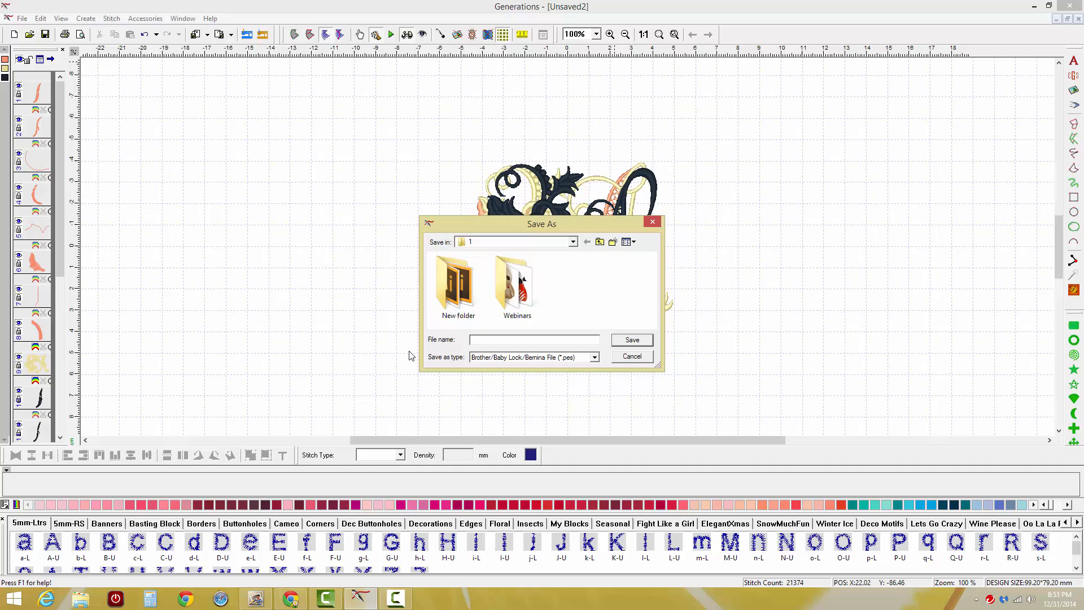
left_click(593, 357)
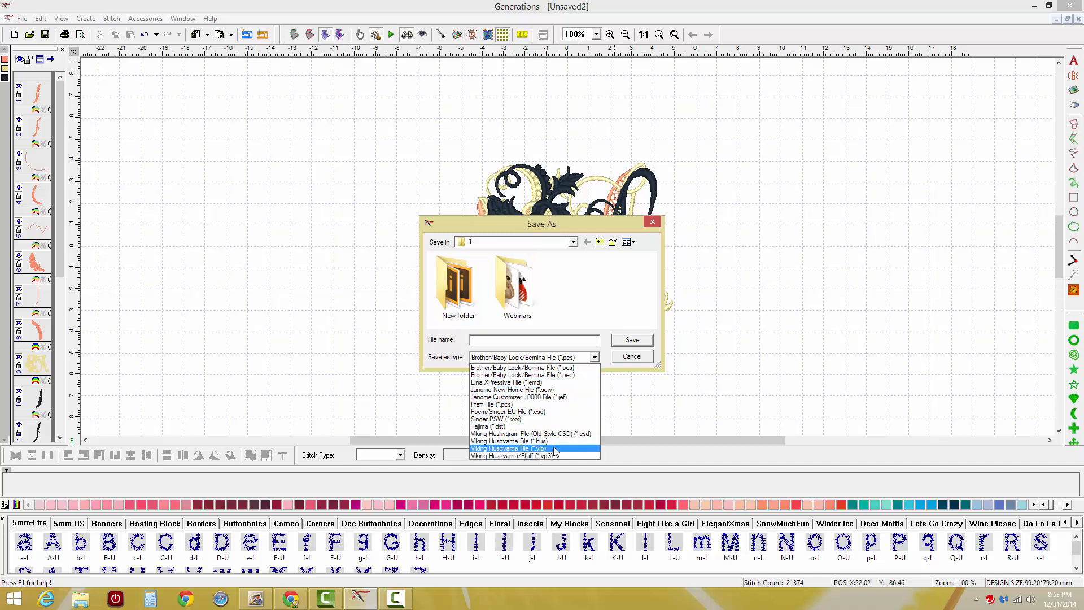
left_click(508, 442)
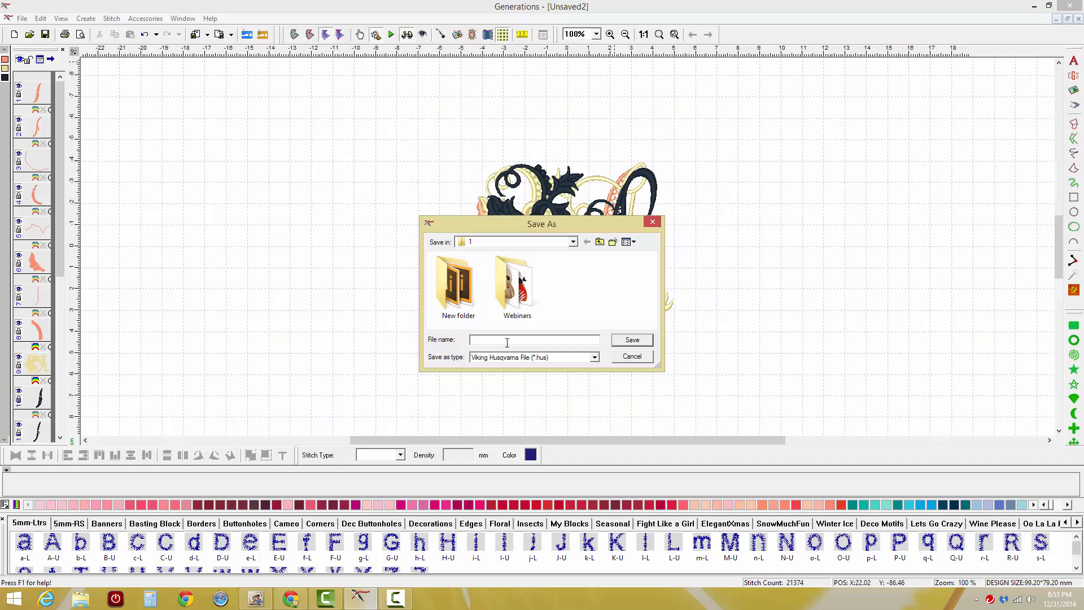
type("Monogram")
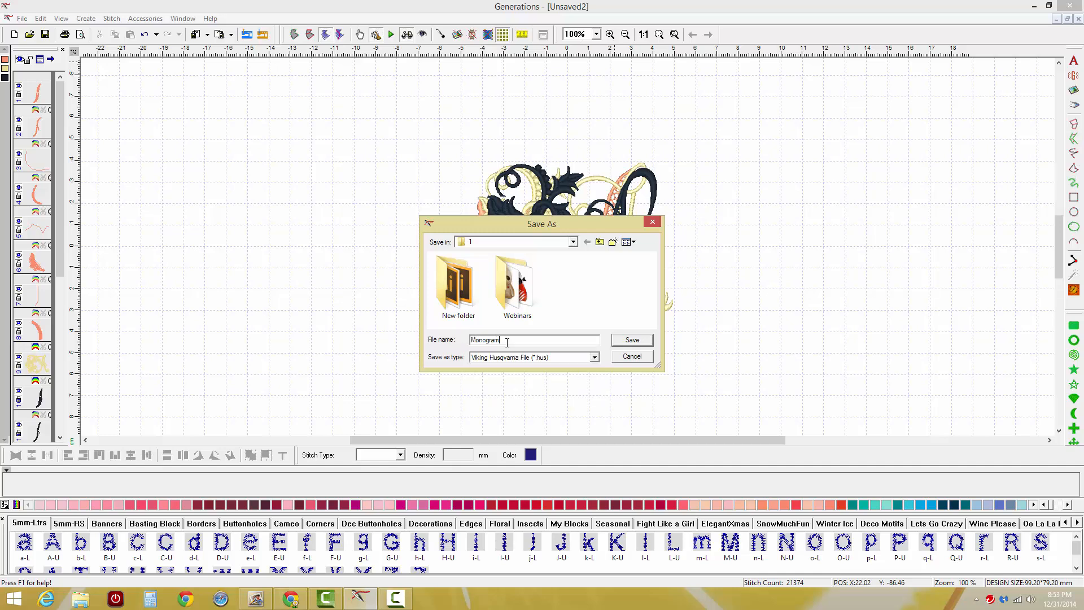
type("A1")
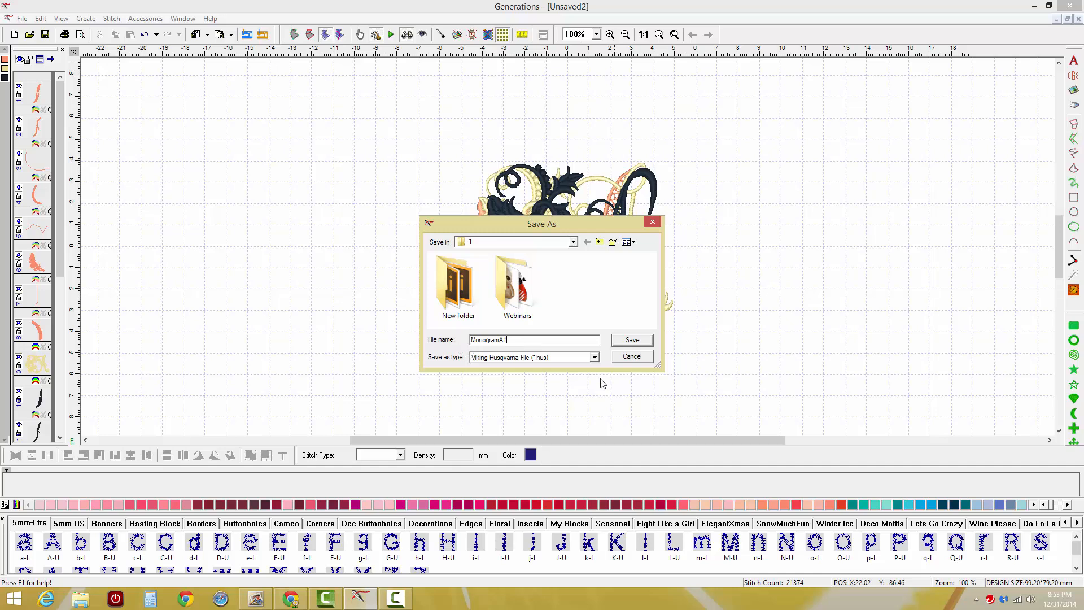
mouse_move(630, 340)
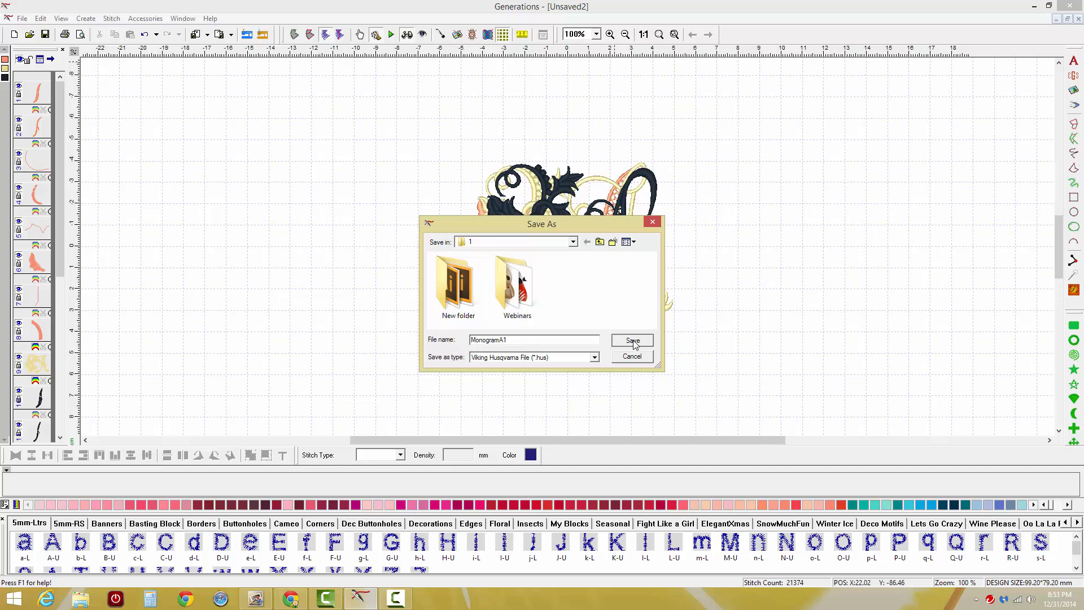
left_click(630, 340)
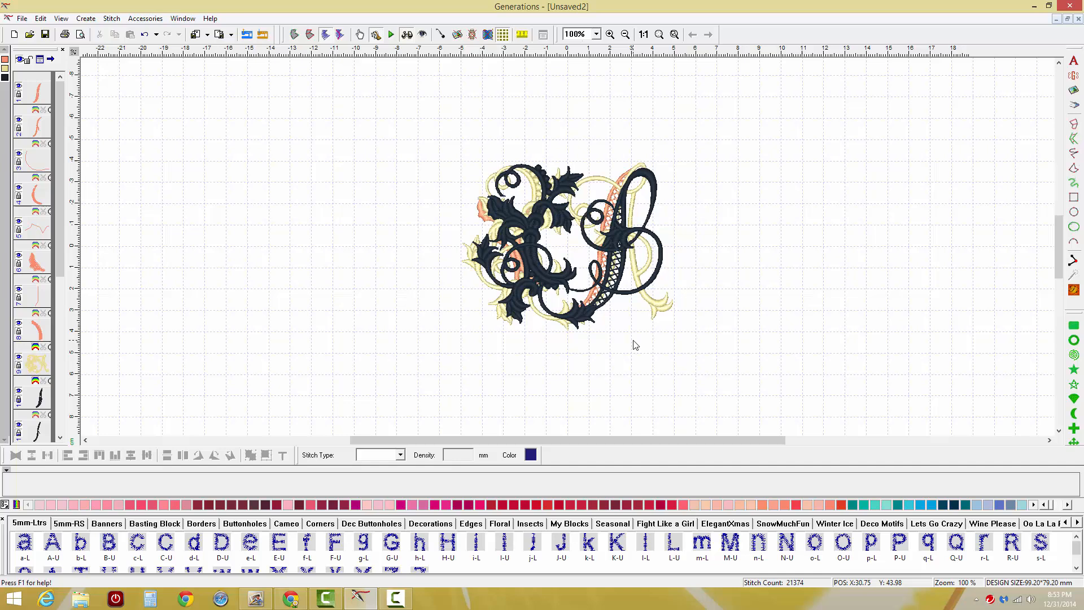